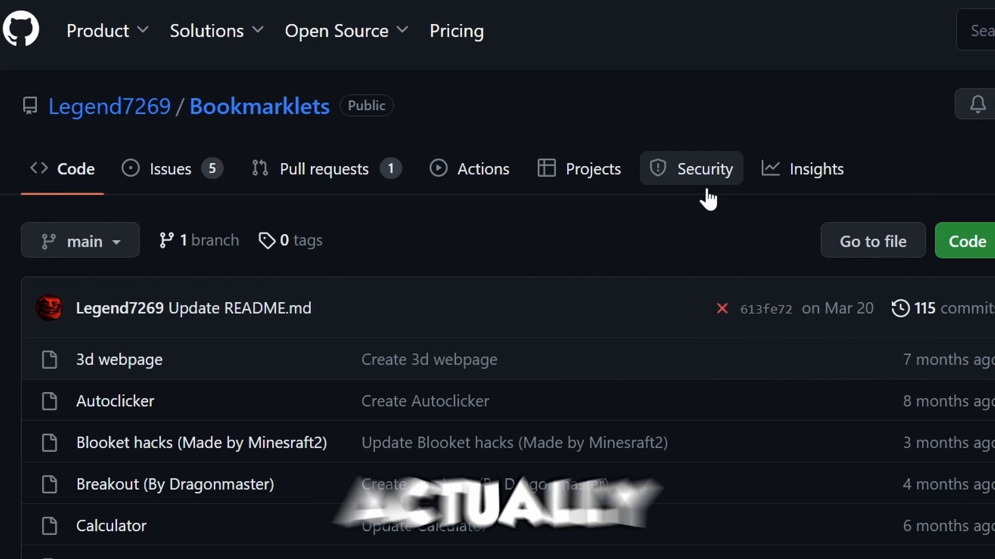
# Add a bookmark via the bookmarks bar with the history flooder script as its address and save it
pyautogui.scroll(-3)
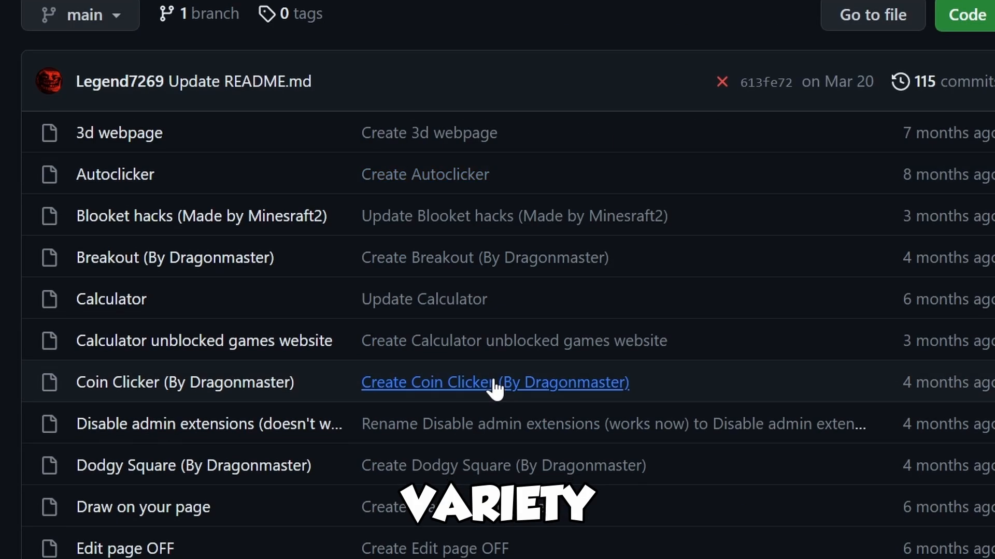
pyautogui.scroll(-3)
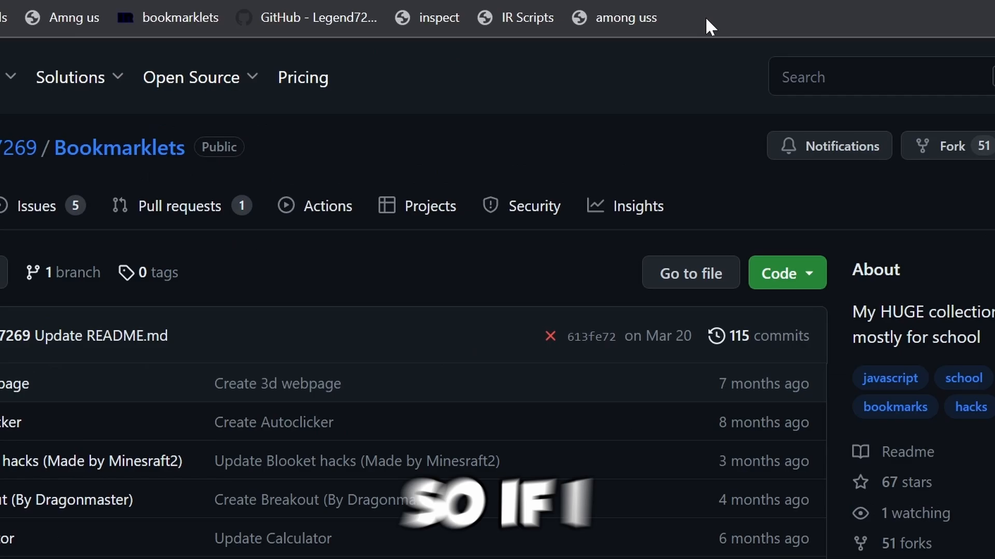
pyautogui.rightClick(707, 25)
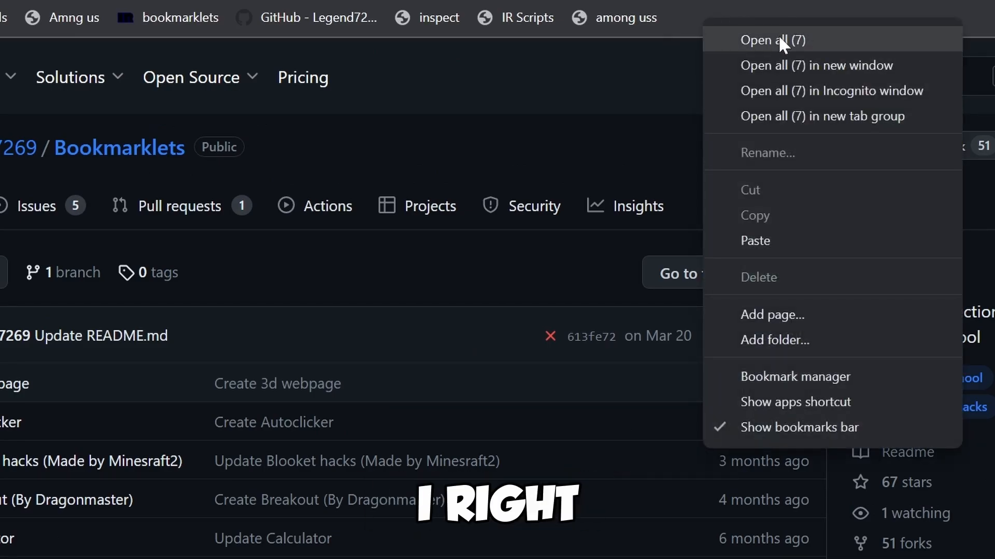
pyautogui.click(766, 152)
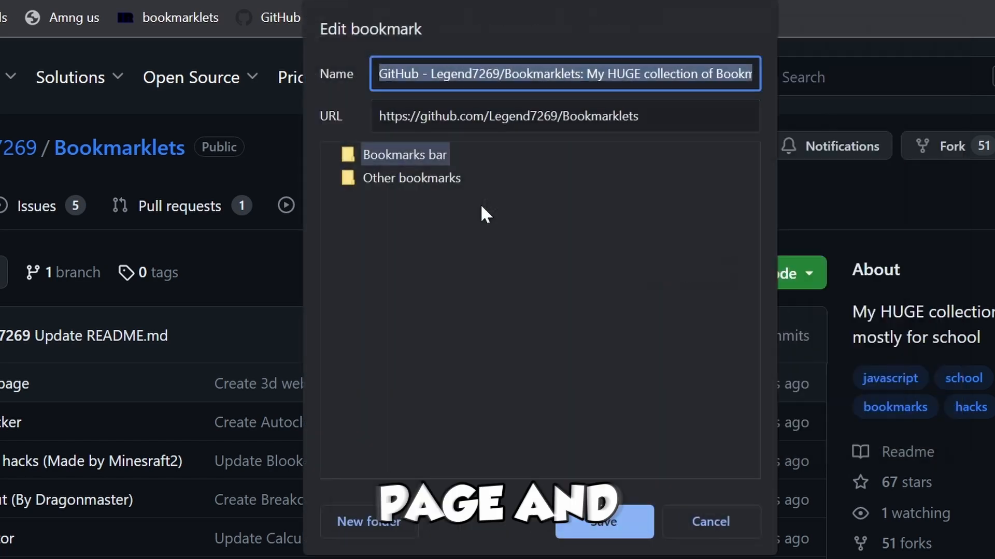
pyautogui.click(564, 115)
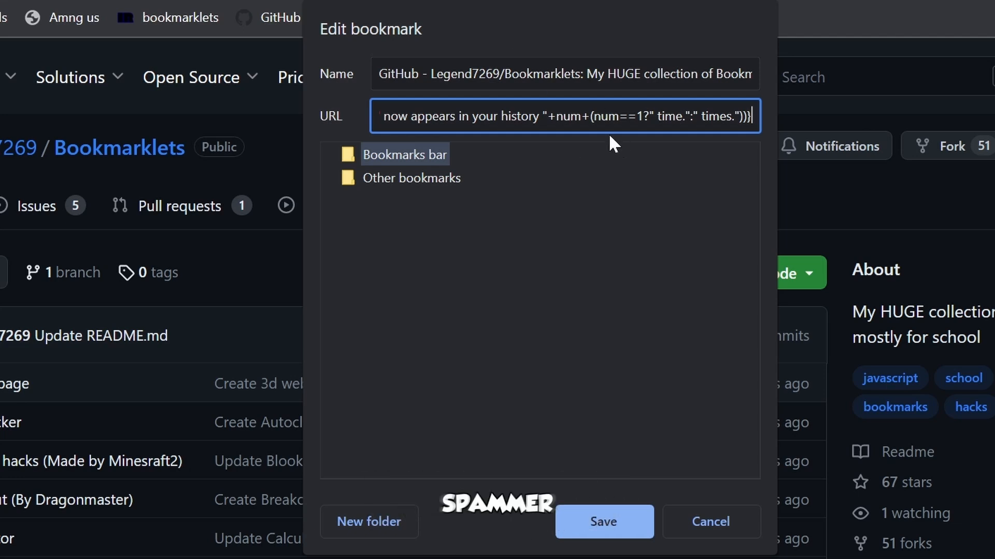
pyautogui.click(603, 522)
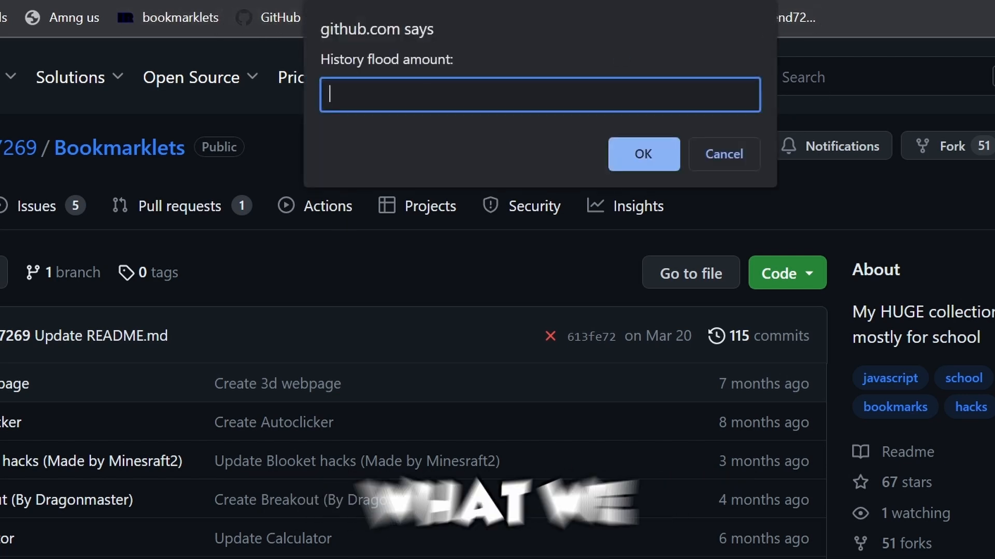
# Run the flooder with amount 20 and dismiss the success alert
pyautogui.click(643, 154)
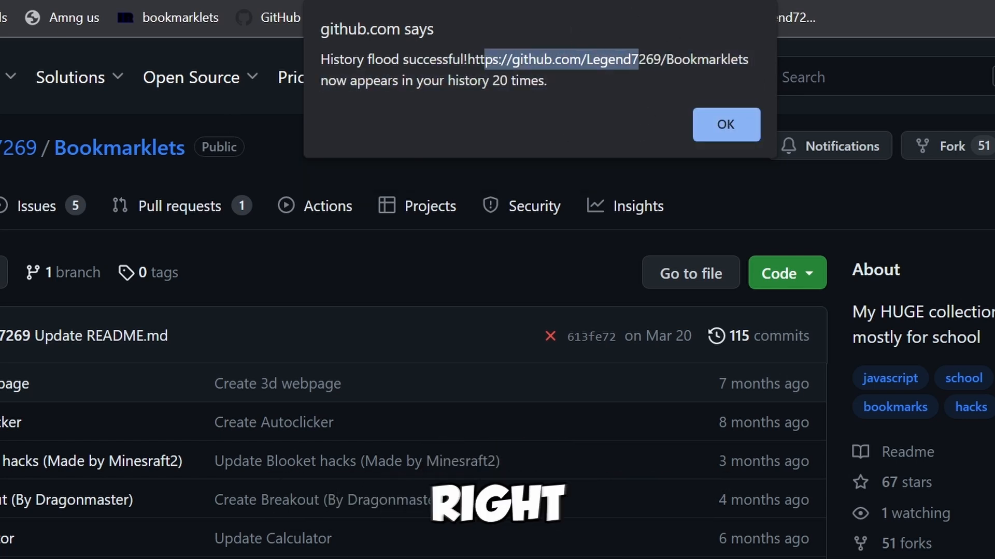
pyautogui.click(725, 124)
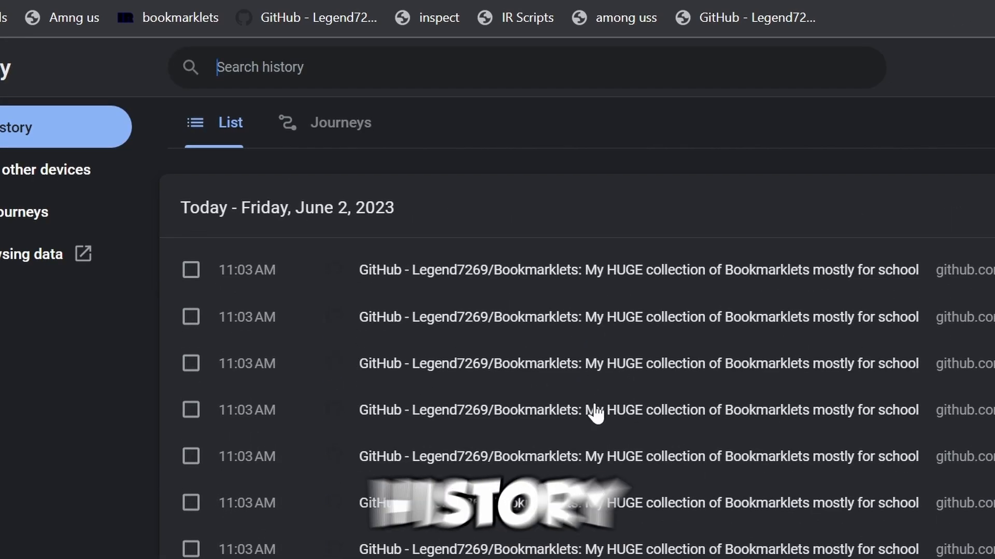
pyautogui.moveTo(696, 232)
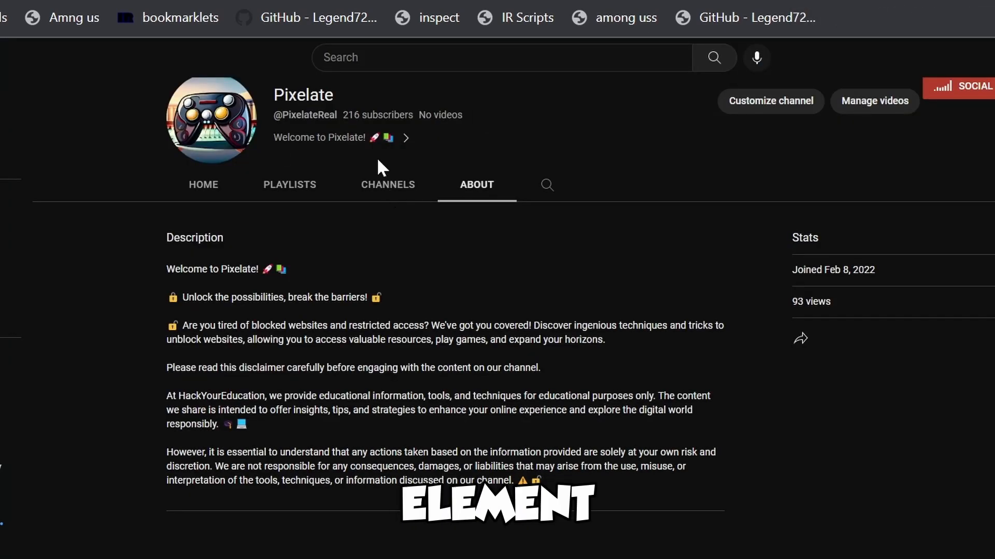
pyautogui.moveTo(437, 17)
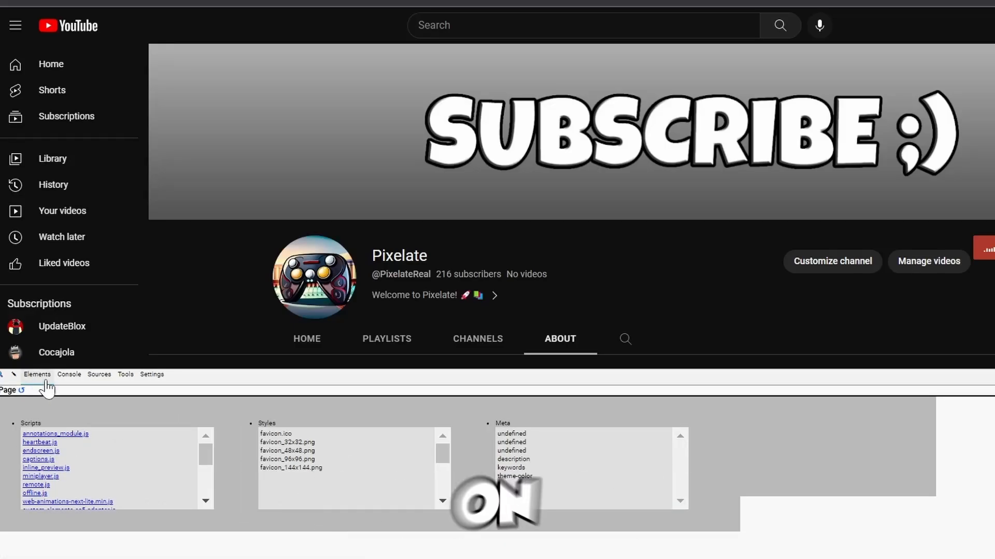
# Switch the injected inspector panel to Console and view its logged messages on the channel page
pyautogui.click(38, 374)
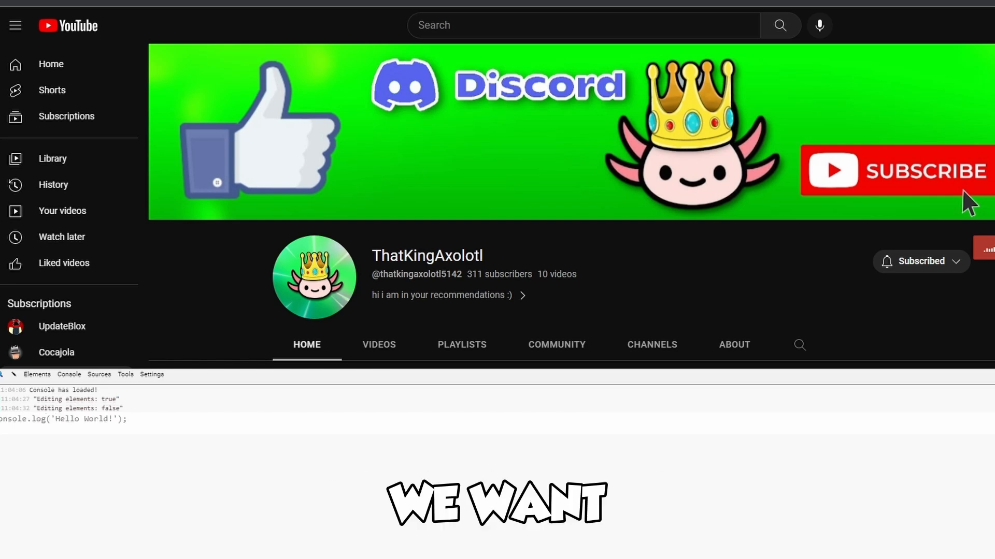
pyautogui.scroll(-3)
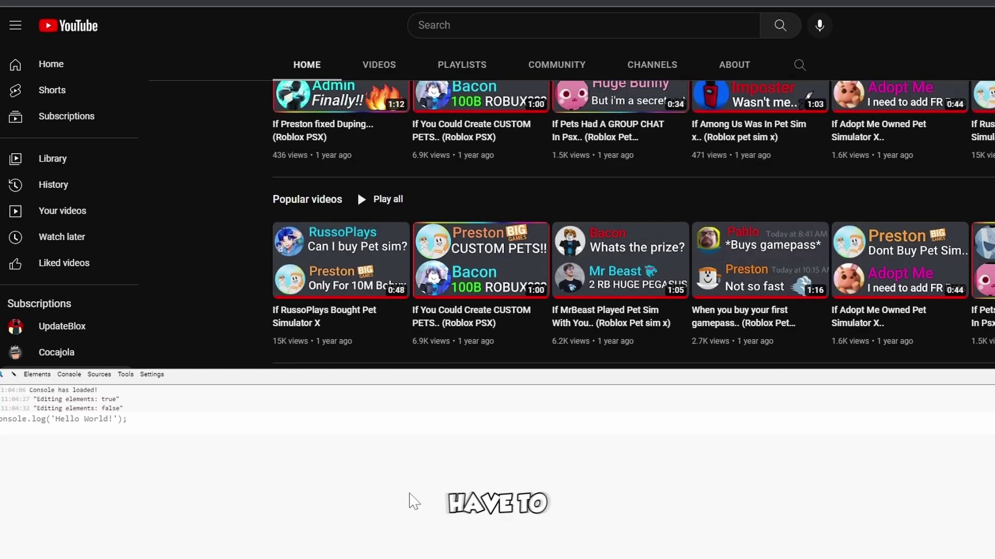
pyautogui.click(126, 374)
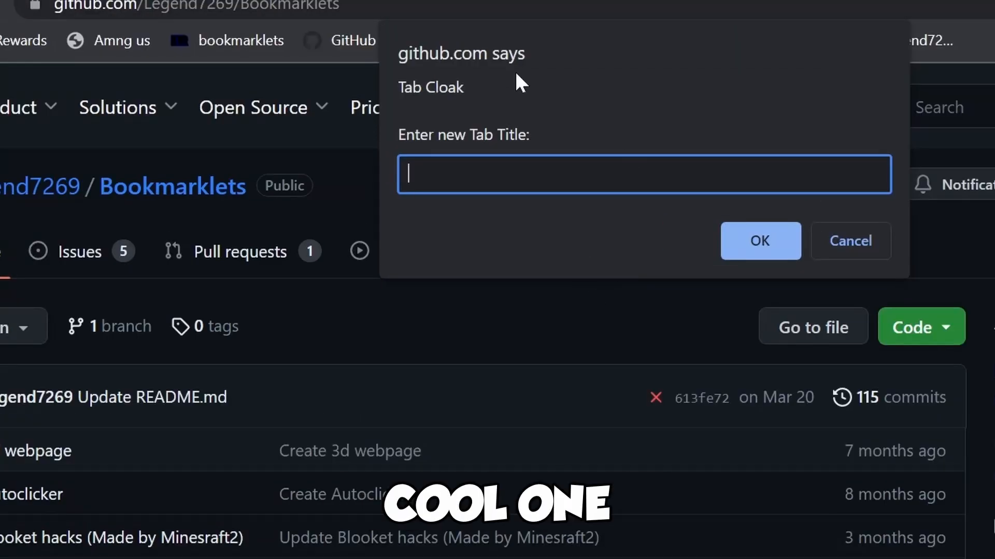
pyautogui.moveTo(797, 86)
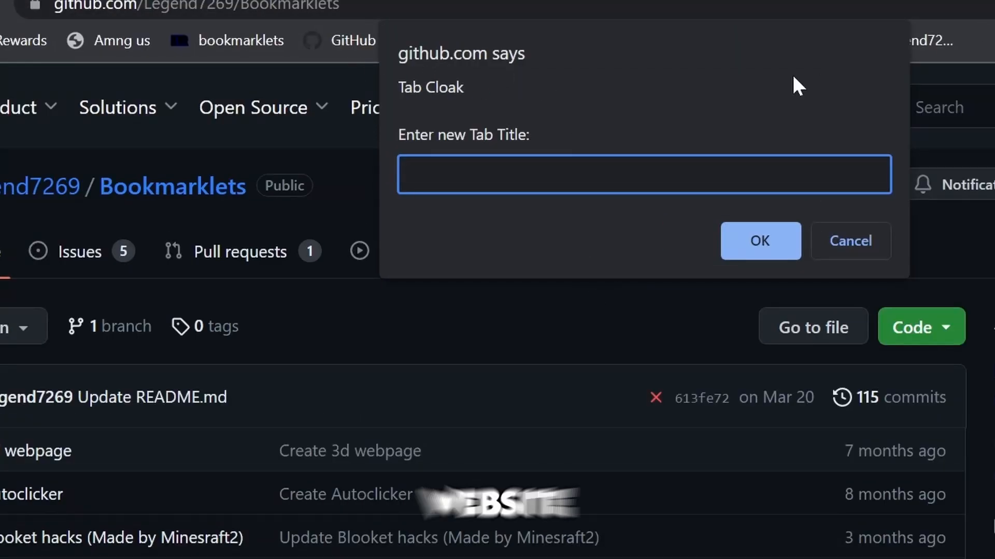
pyautogui.moveTo(840, 92)
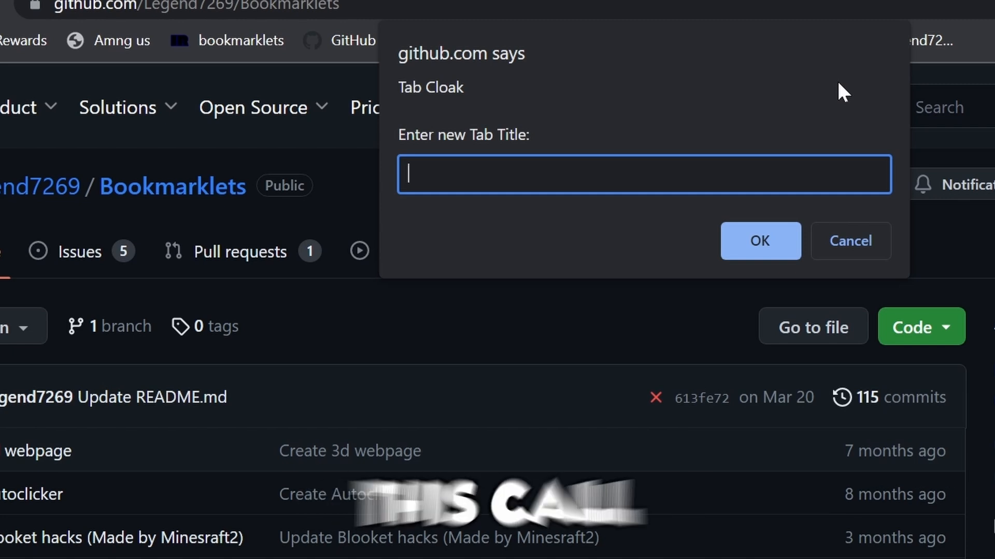
# Set the cloaked tab title to 'Google', choose the custom icon option and enter the icon address 'cool'
pyautogui.write('Google')
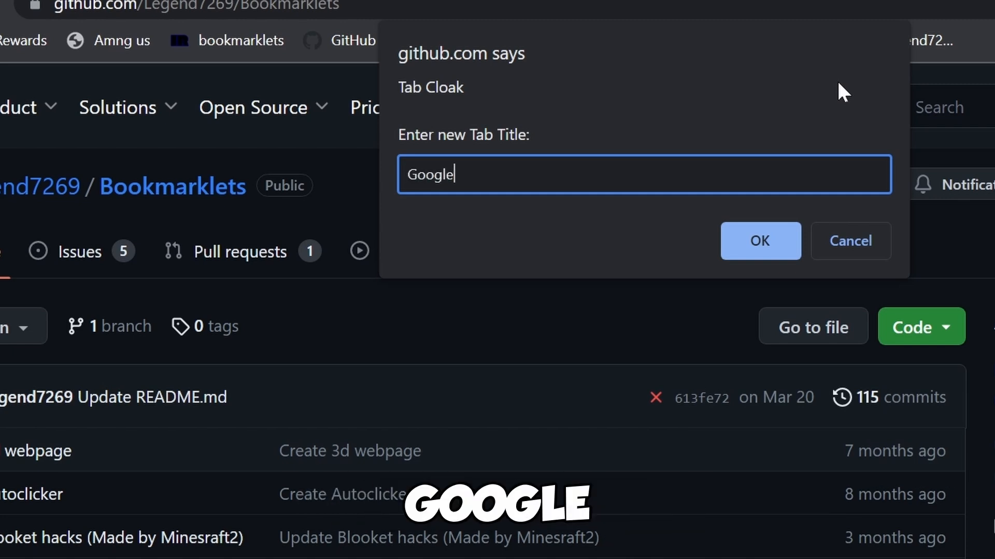
pyautogui.click(760, 241)
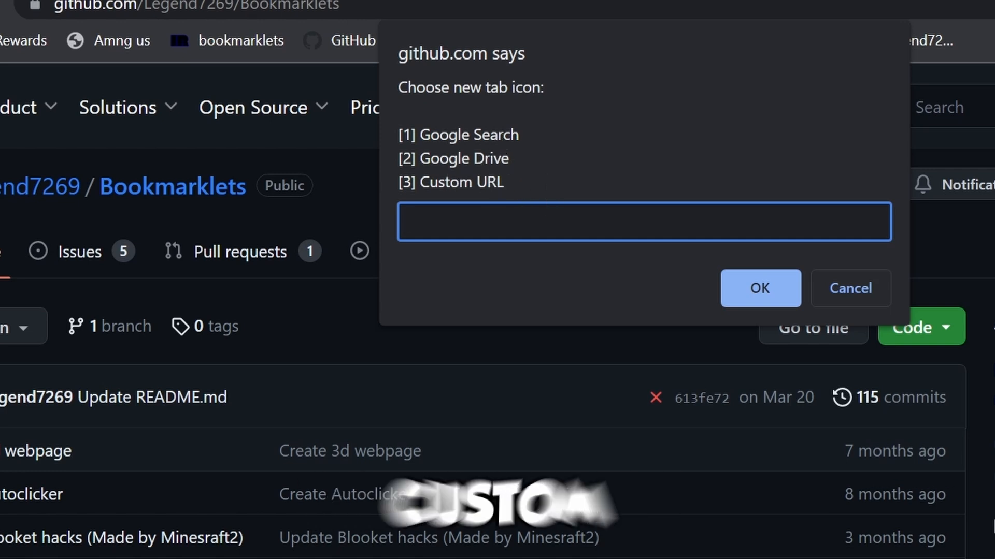
pyautogui.click(759, 287)
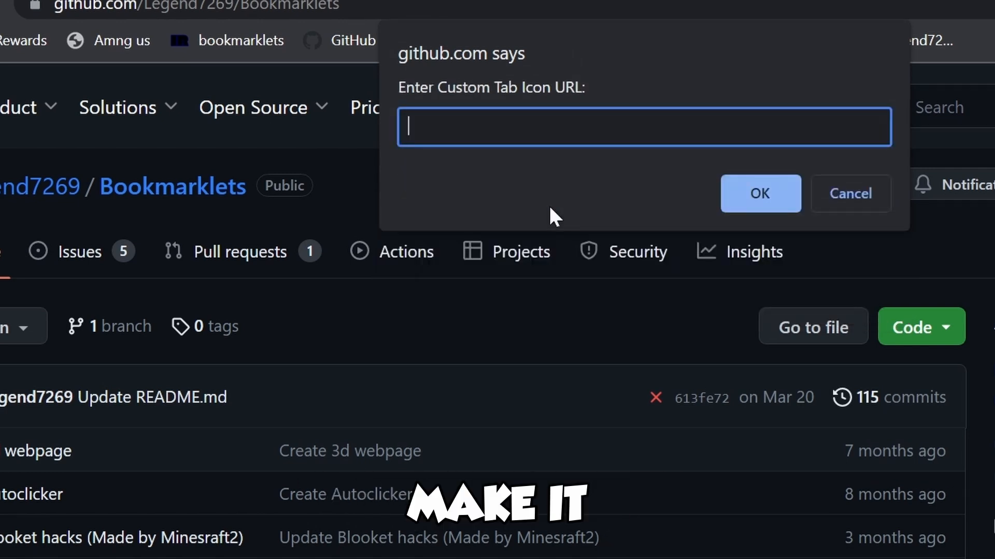
pyautogui.write('cool')
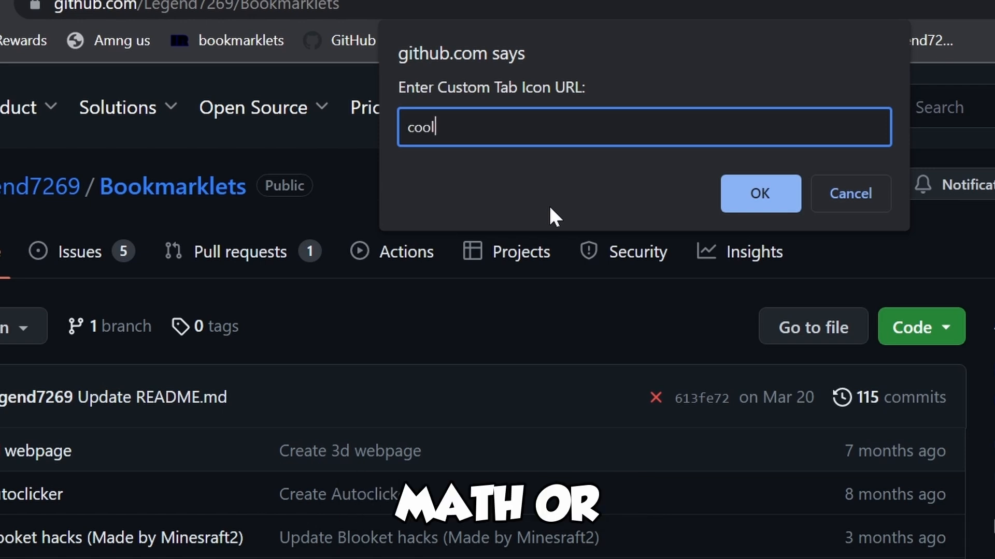
pyautogui.click(759, 192)
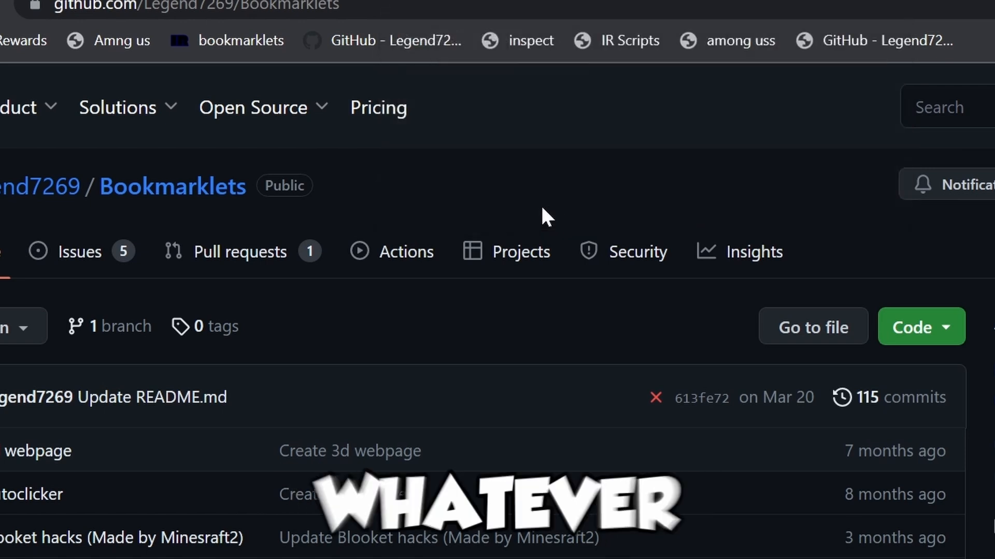
pyautogui.moveTo(330, 98)
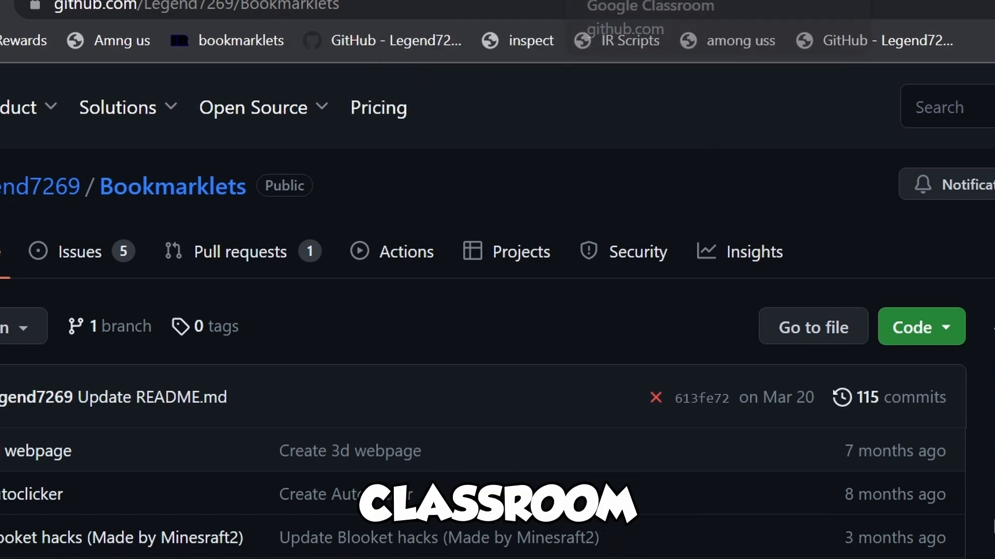
pyautogui.moveTo(640, 252)
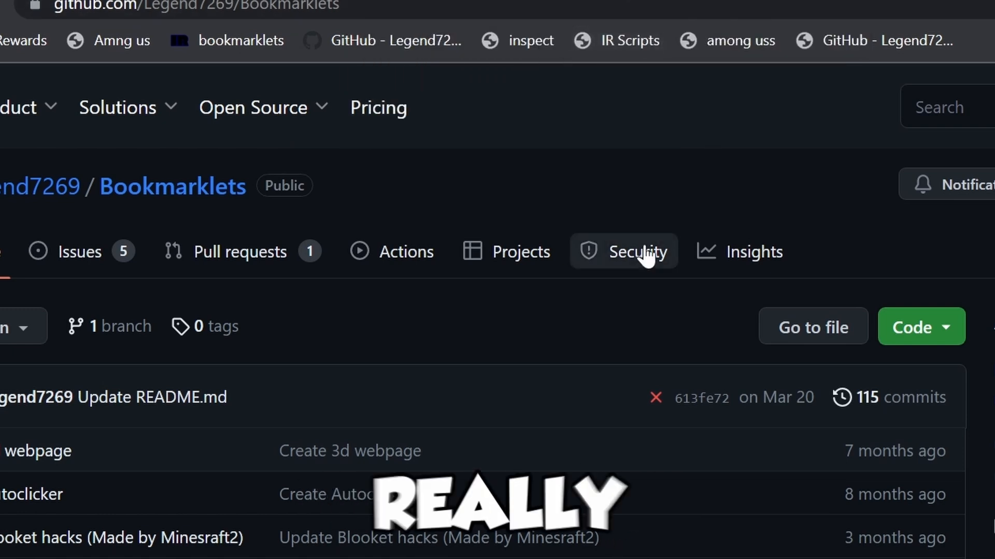
pyautogui.moveTo(525, 251)
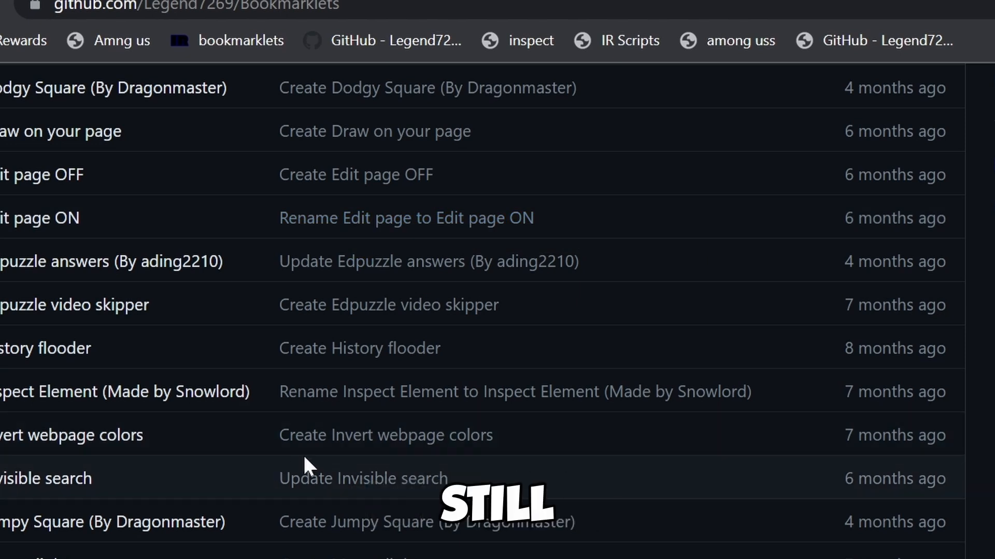
pyautogui.scroll(-3)
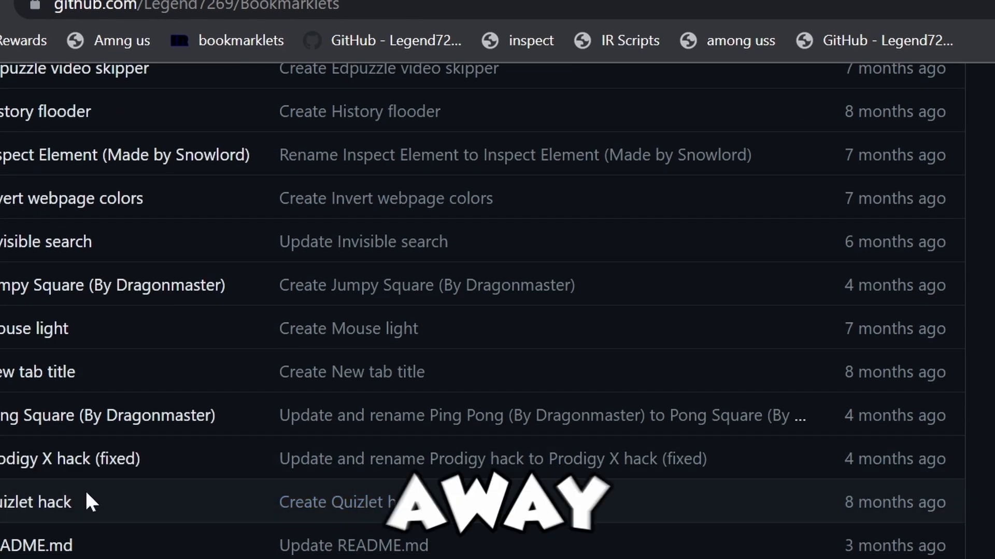